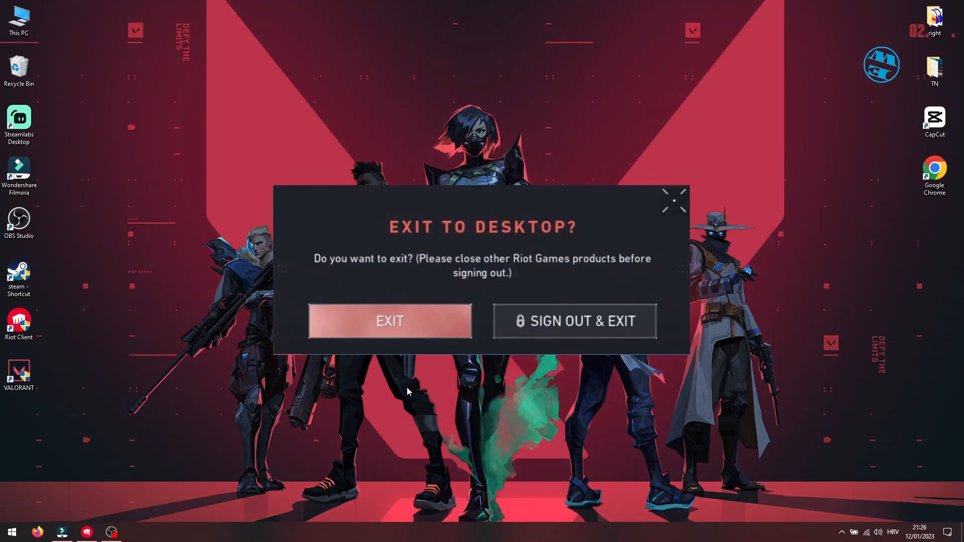
- Confirm Exit in VALORANT's Exit to Desktop dialog, landing back in the Riot Client
left_click(389, 320)
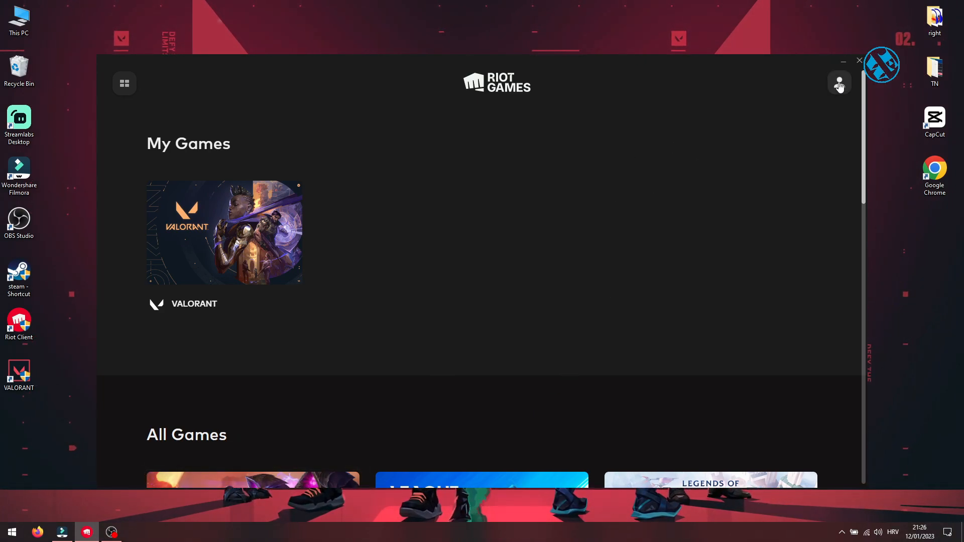
- Sign out of the Riot account from the profile menu in Riot Client
left_click(838, 84)
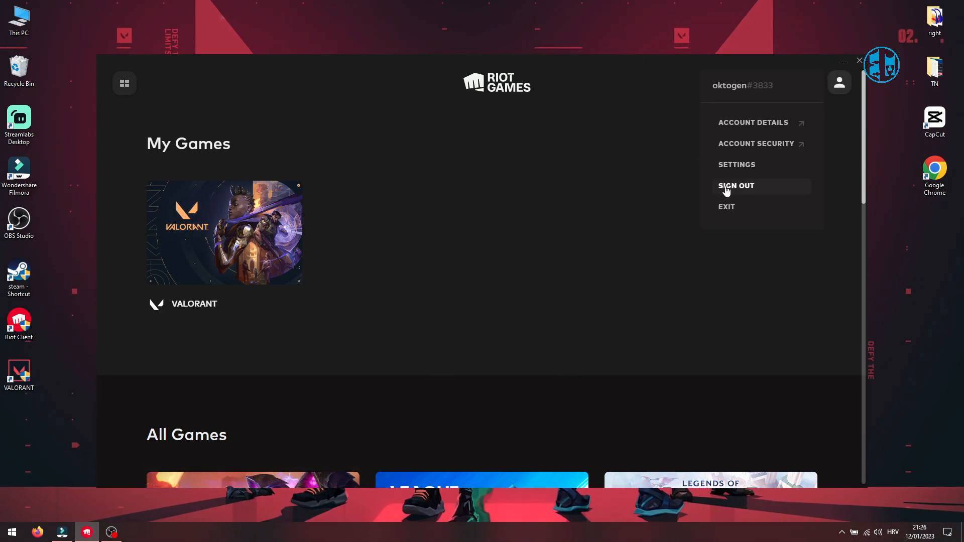
mouse_move(731, 186)
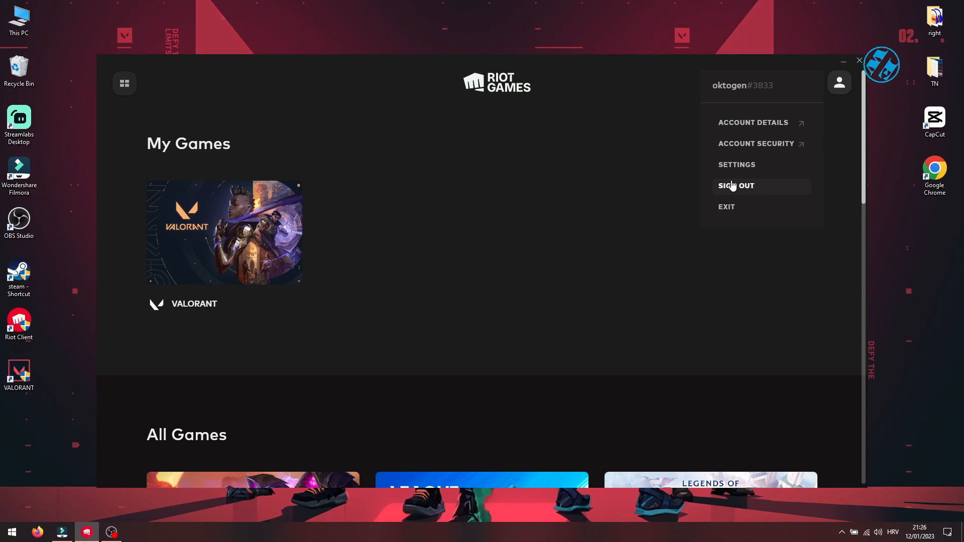
left_click(734, 185)
type("%localappdata%")
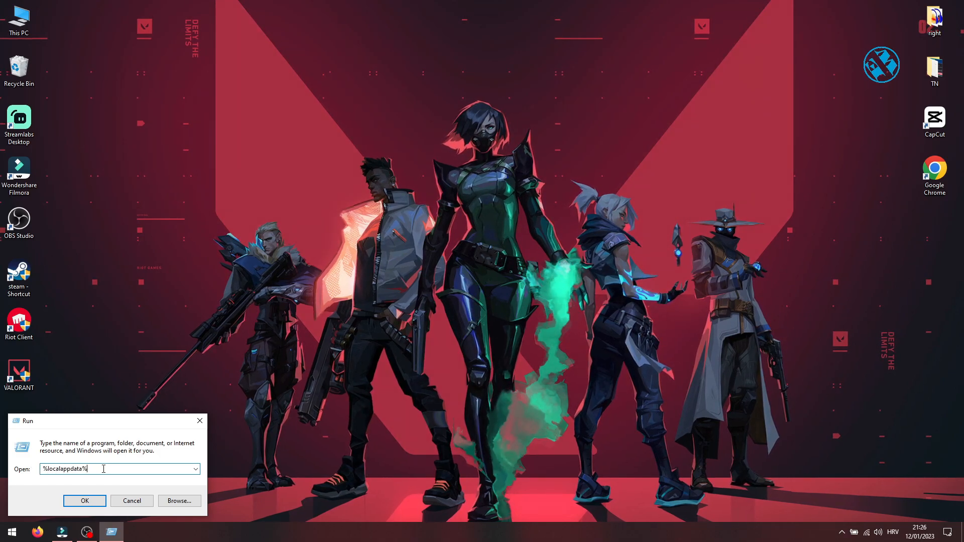
- Run %localappdata% to show the AppData Local folder in File Explorer
left_click(84, 500)
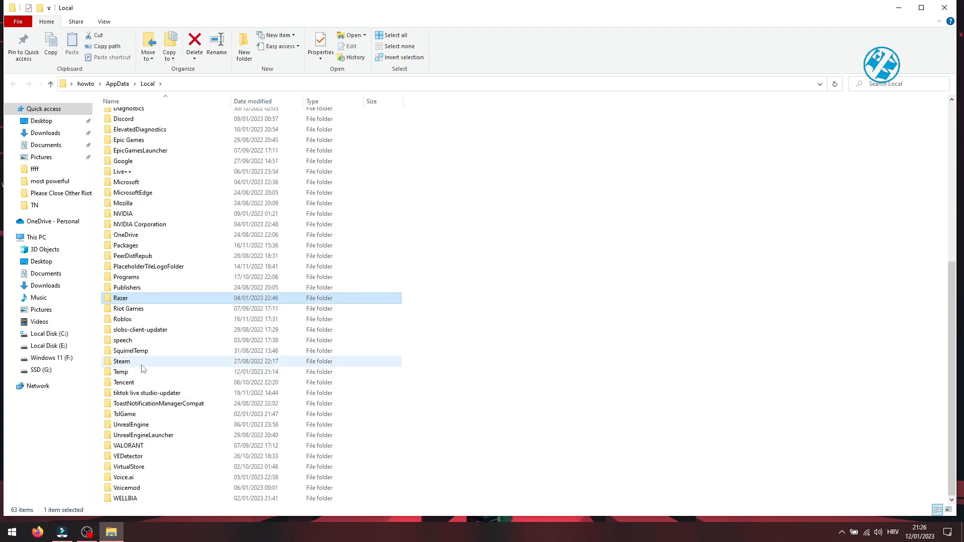
- Delete the Live, Riot Client and VALORANT folders inside Riot Games, then close Explorer
left_click(128, 309)
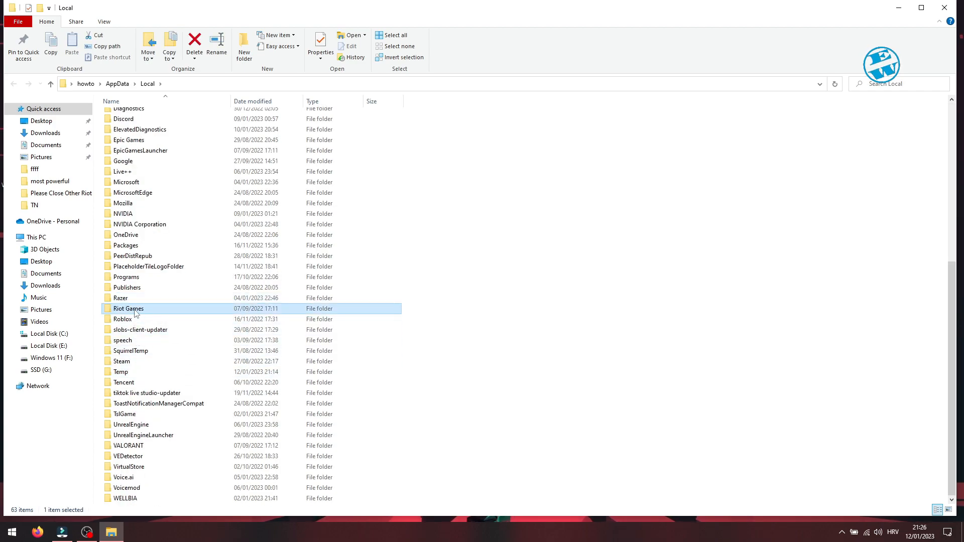
double_click(128, 308)
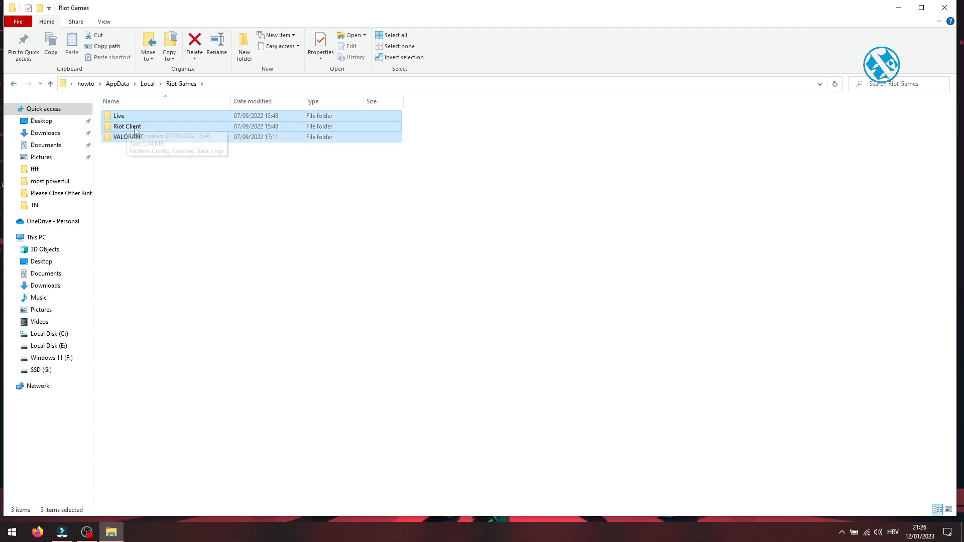
right_click(127, 127)
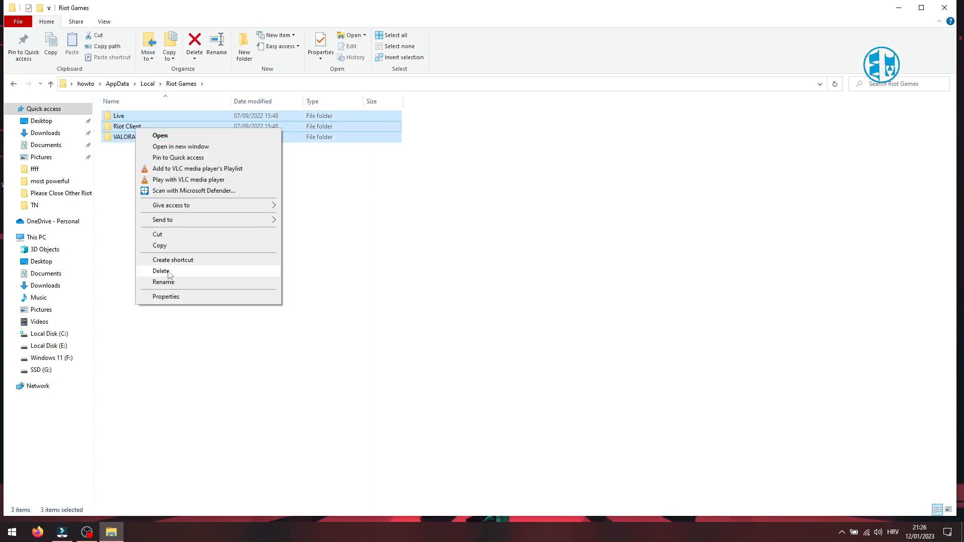
left_click(160, 271)
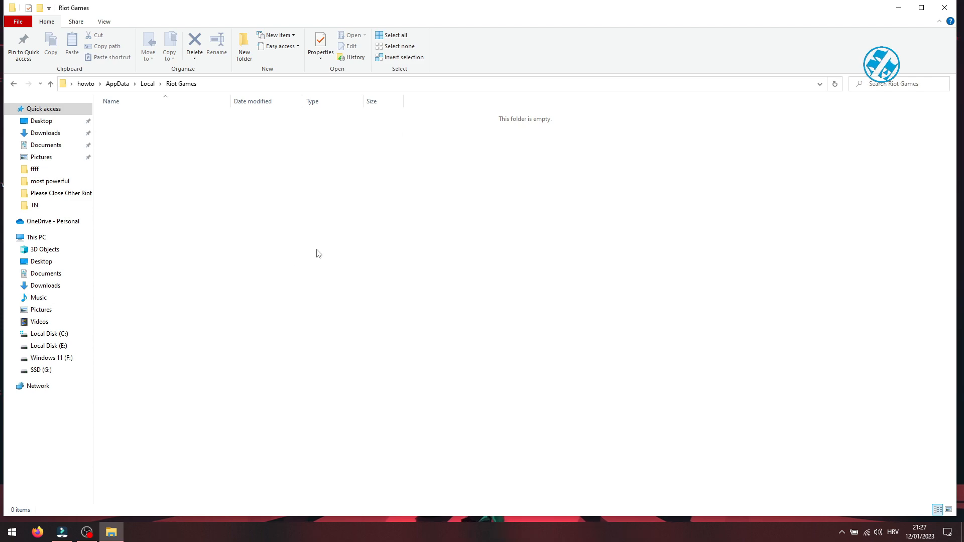
mouse_move(944, 7)
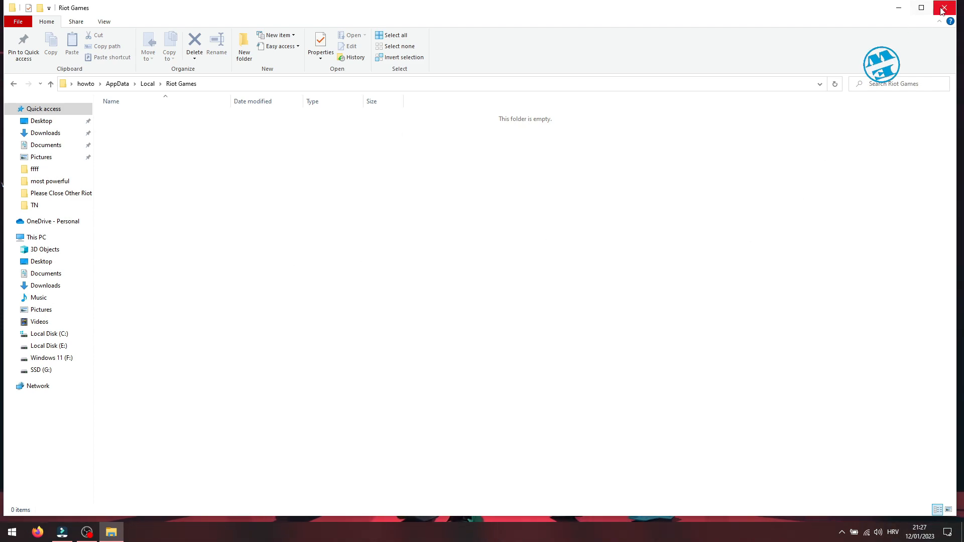
left_click(949, 8)
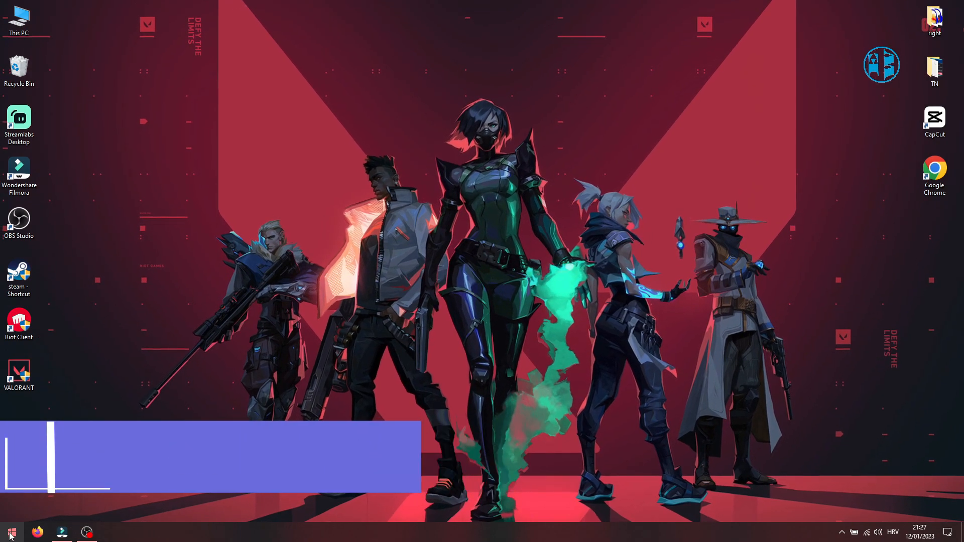
- Find Control Panel via Start search and go to Programs and Features
type("co")
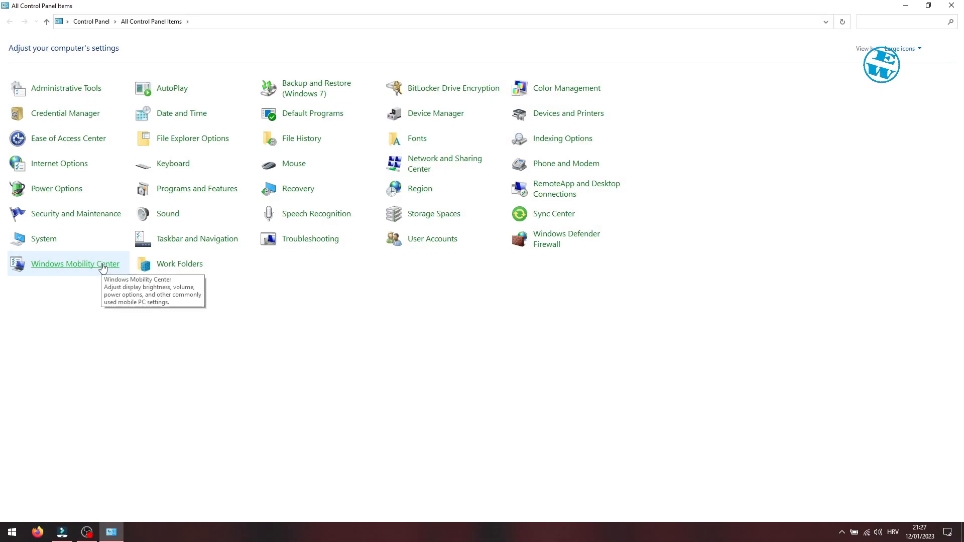
left_click(892, 48)
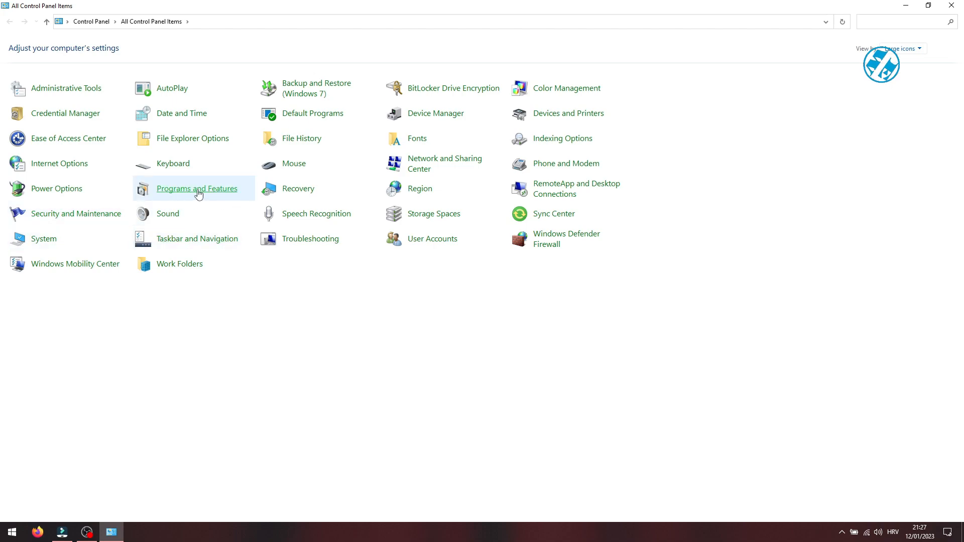
left_click(196, 188)
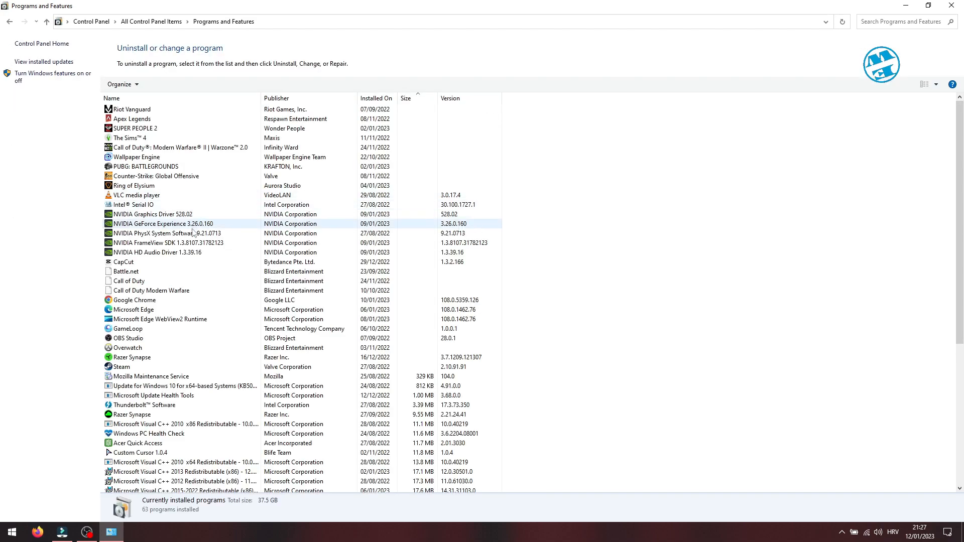
- Uninstall Riot Vanguard from the program list, approving the UAC permission prompt
left_click(160, 319)
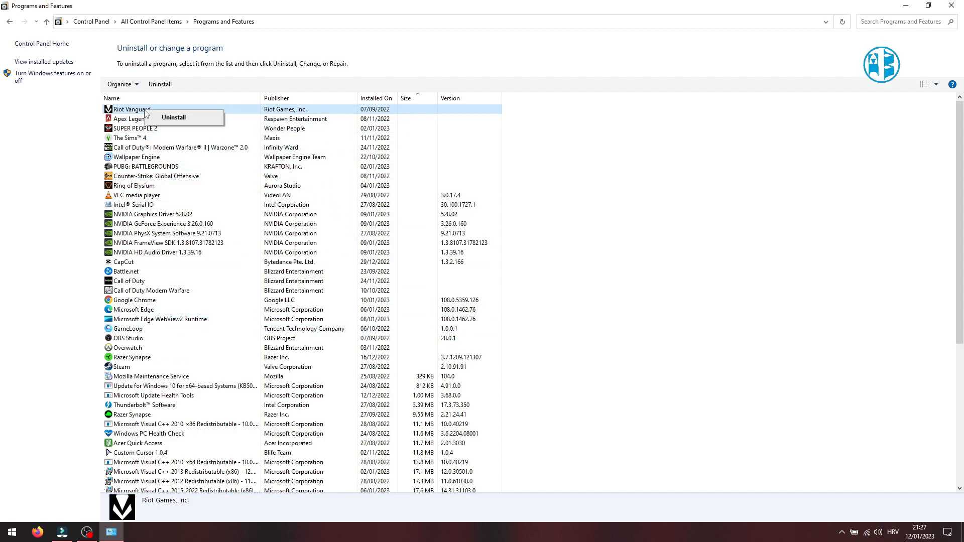
left_click(174, 118)
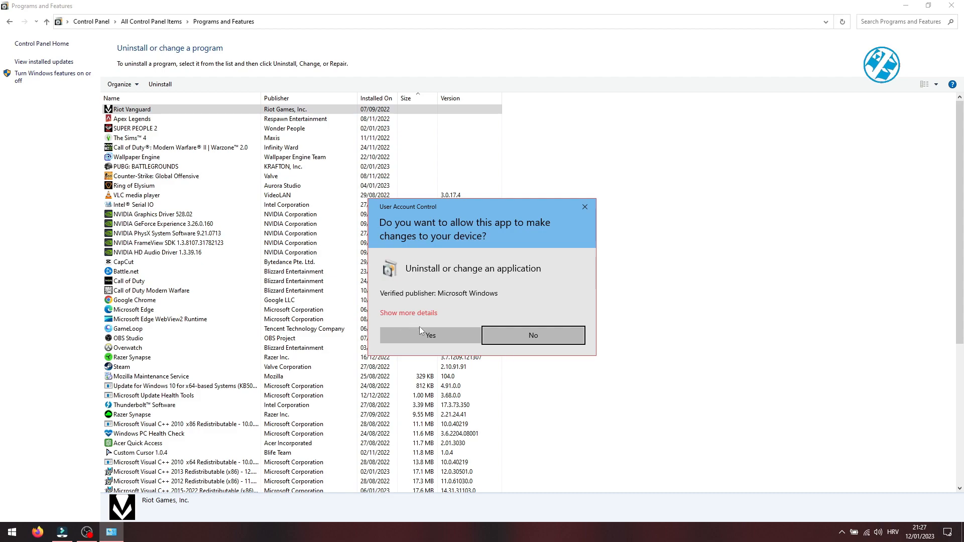
left_click(430, 335)
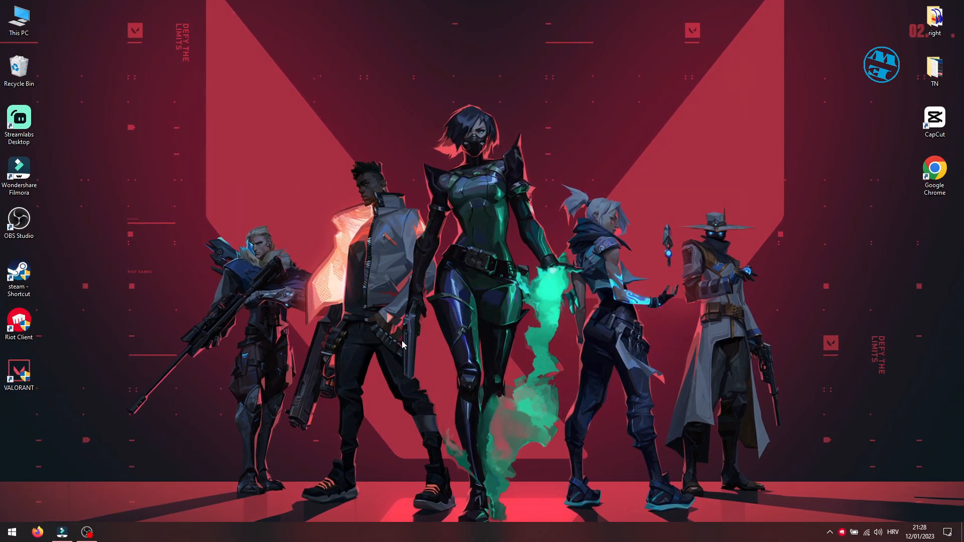
- Relaunch Riot Client from its desktop shortcut, note the restart-required message, and close it
double_click(19, 324)
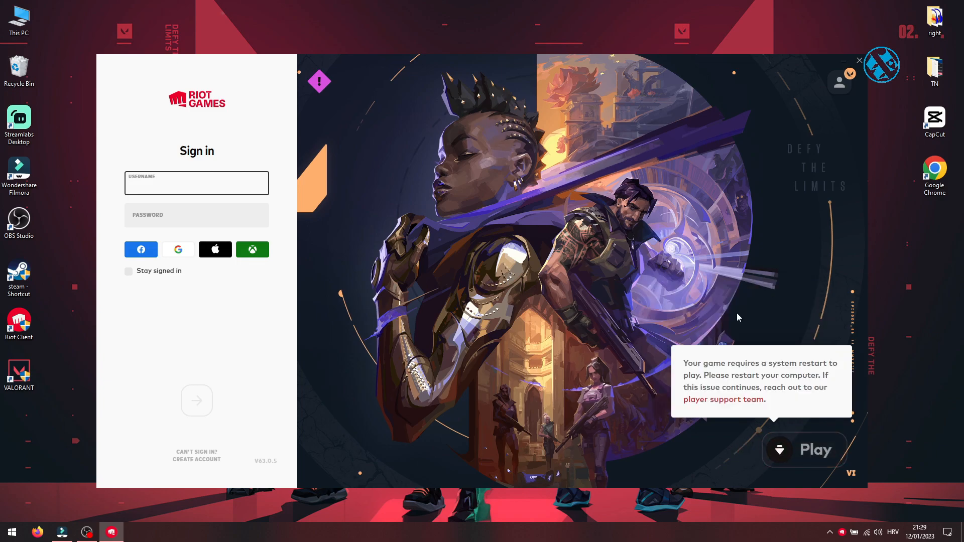
mouse_move(728, 371)
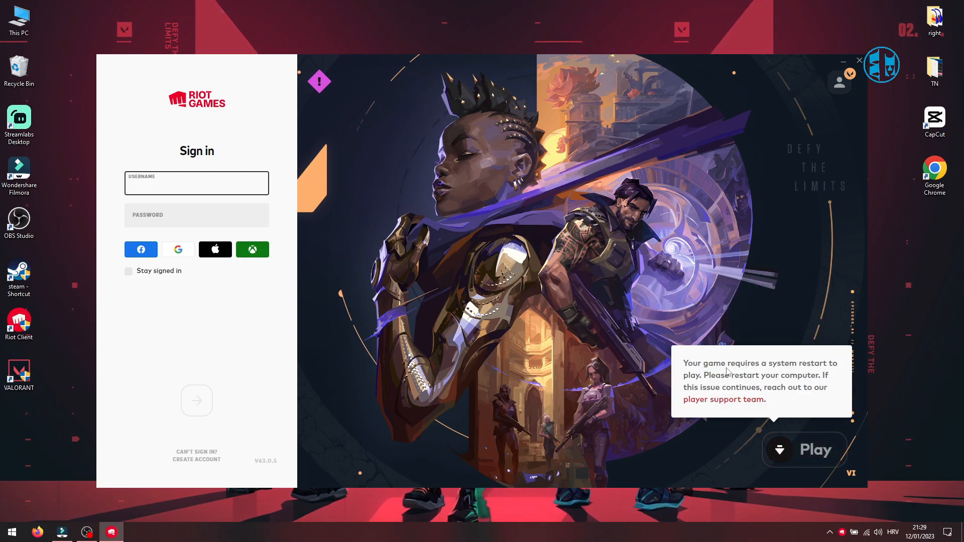
mouse_move(756, 339)
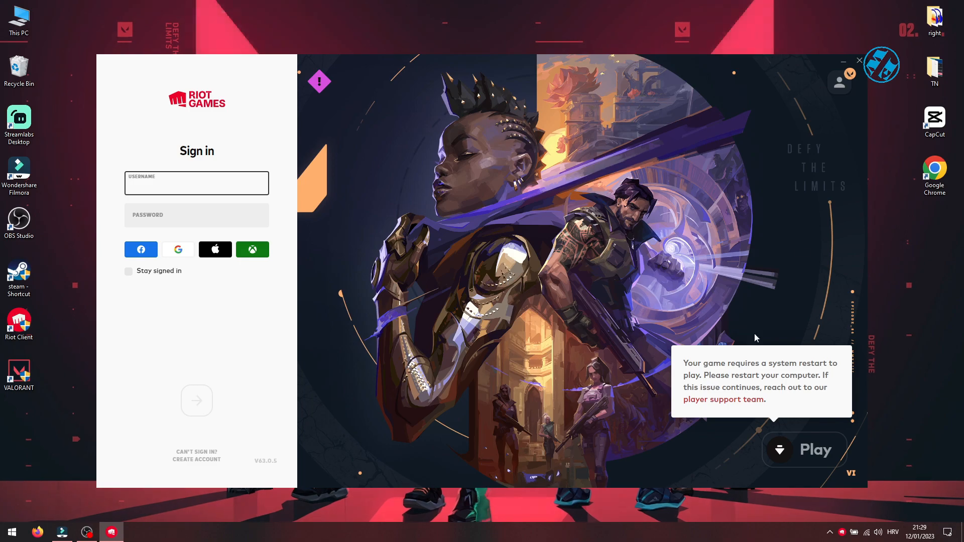
left_click(858, 62)
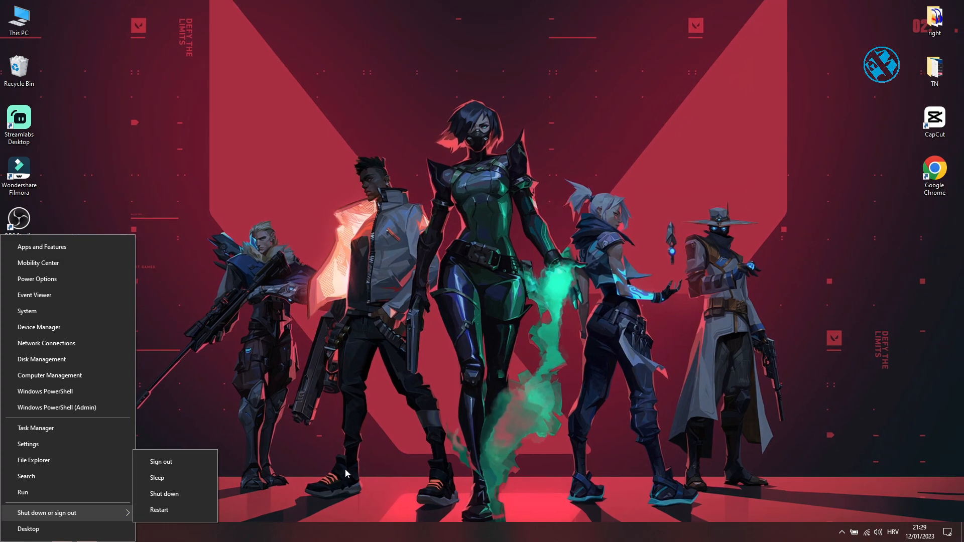
- Choose Restart from the Start power options to reboot the PC
left_click(368, 316)
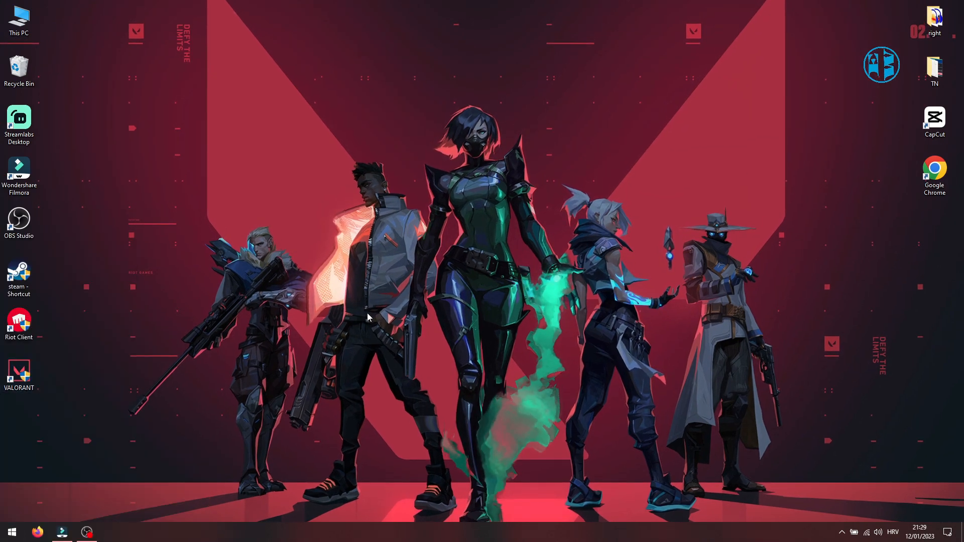
left_click(19, 373)
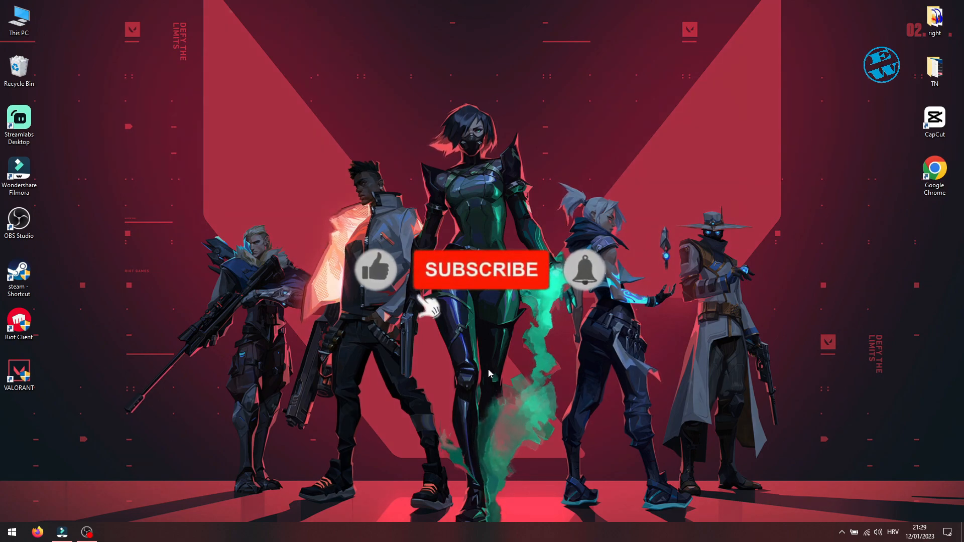
left_click(480, 270)
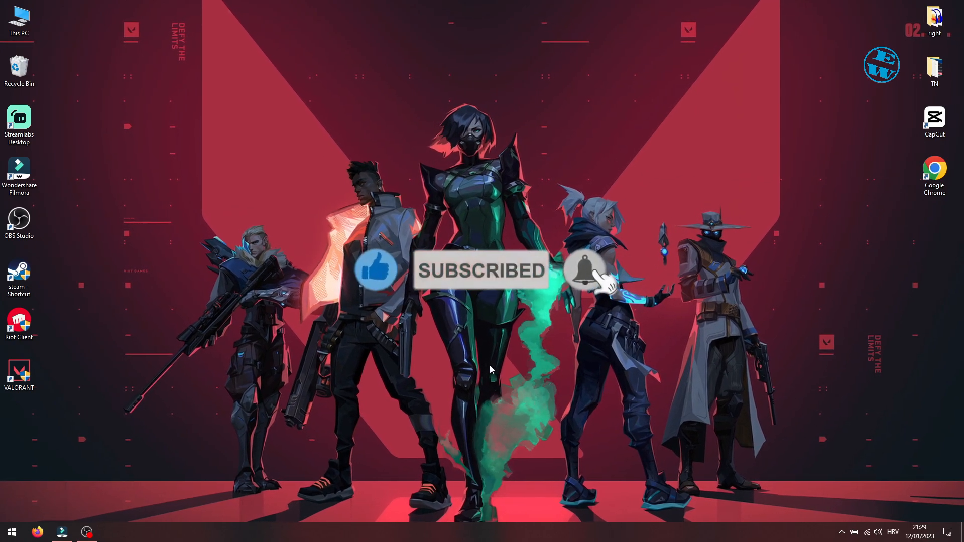